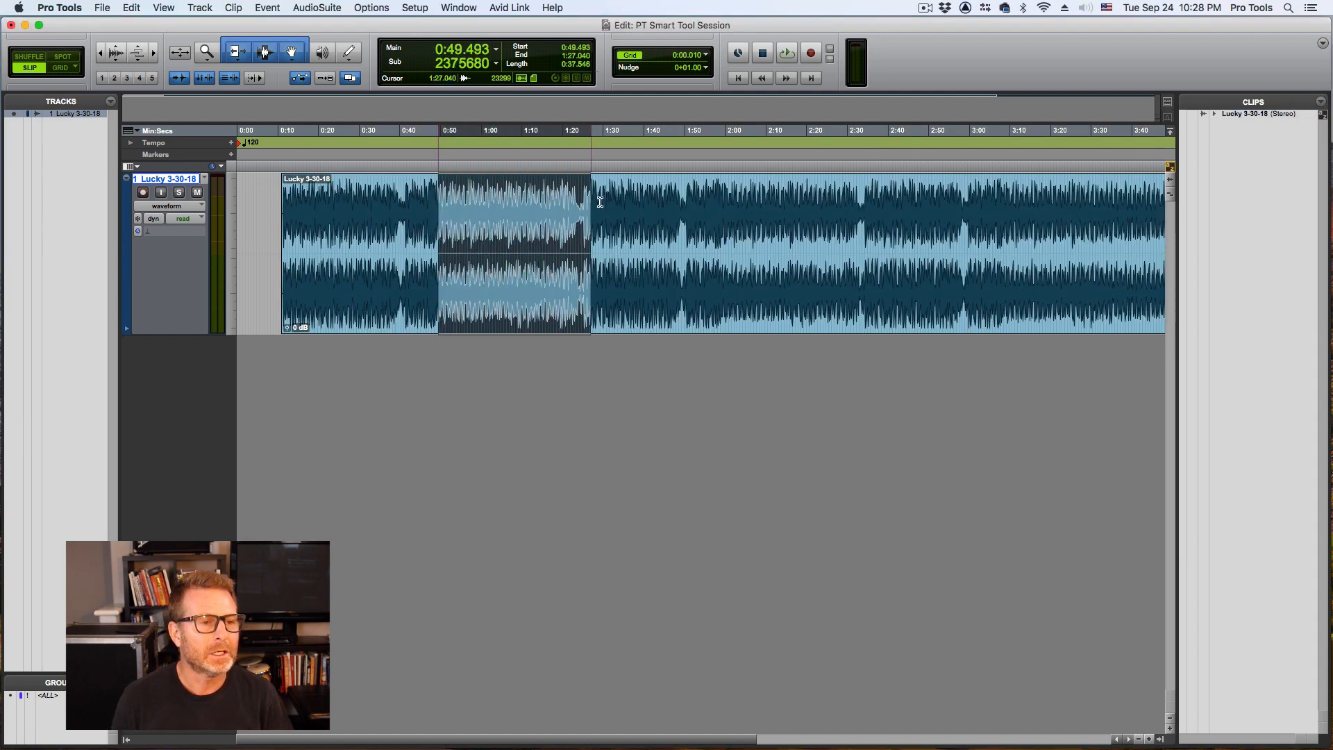
Step: Select a middle range of the song clip, roughly 0:50 to 1:27, for trimming to selection
left_click_drag(592, 251, 729, 251)
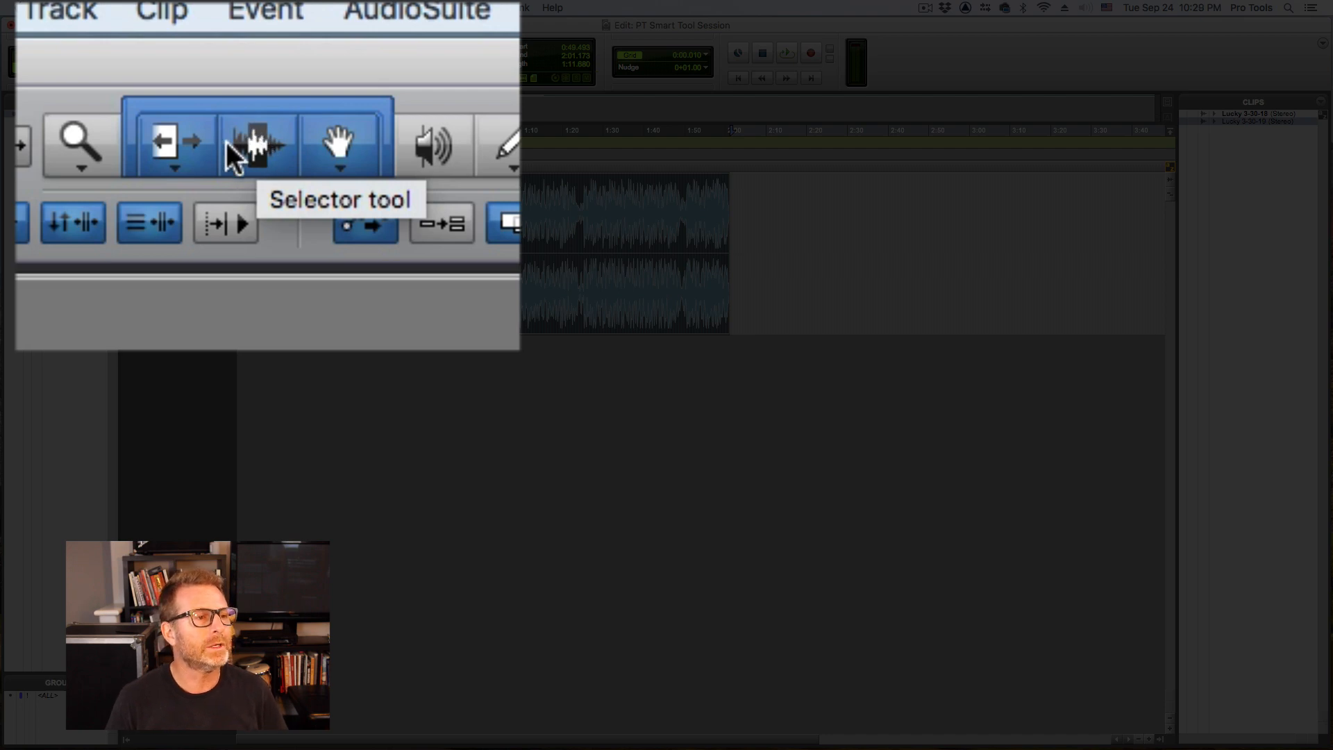
mouse_move(164, 140)
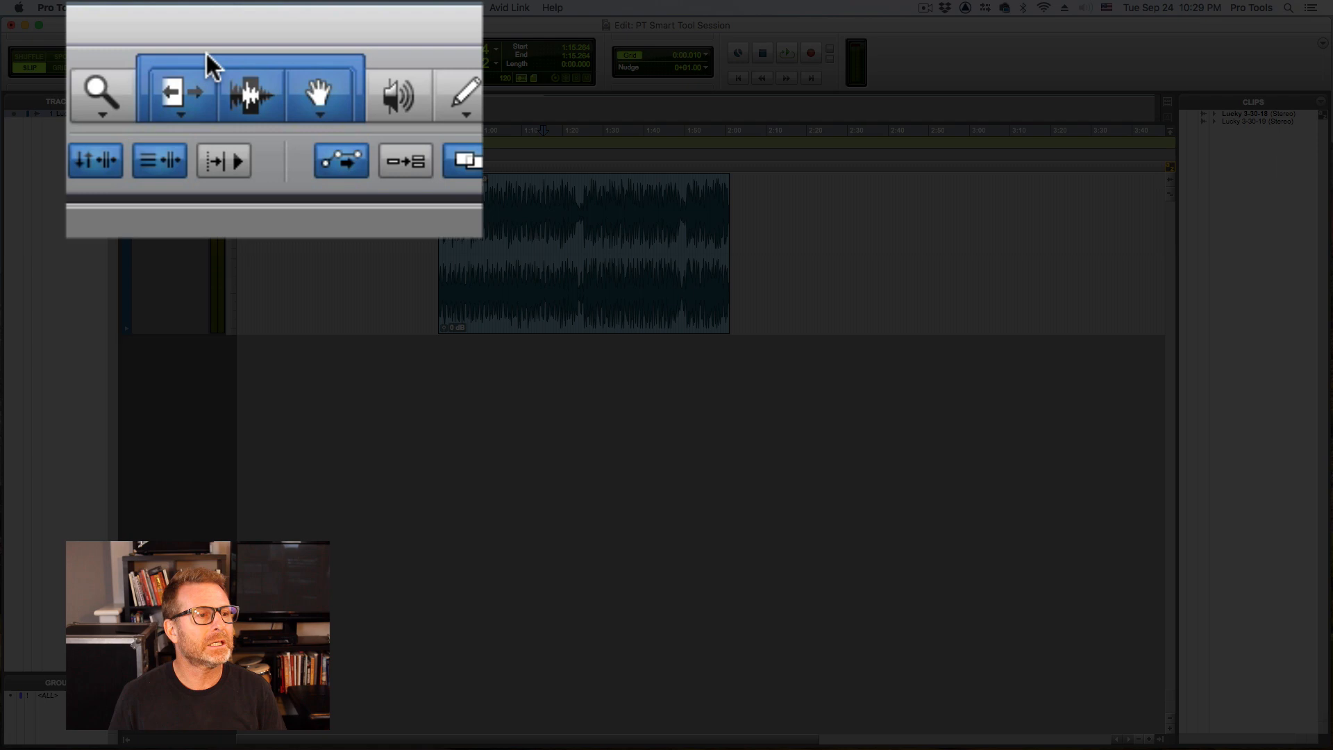
mouse_move(315, 91)
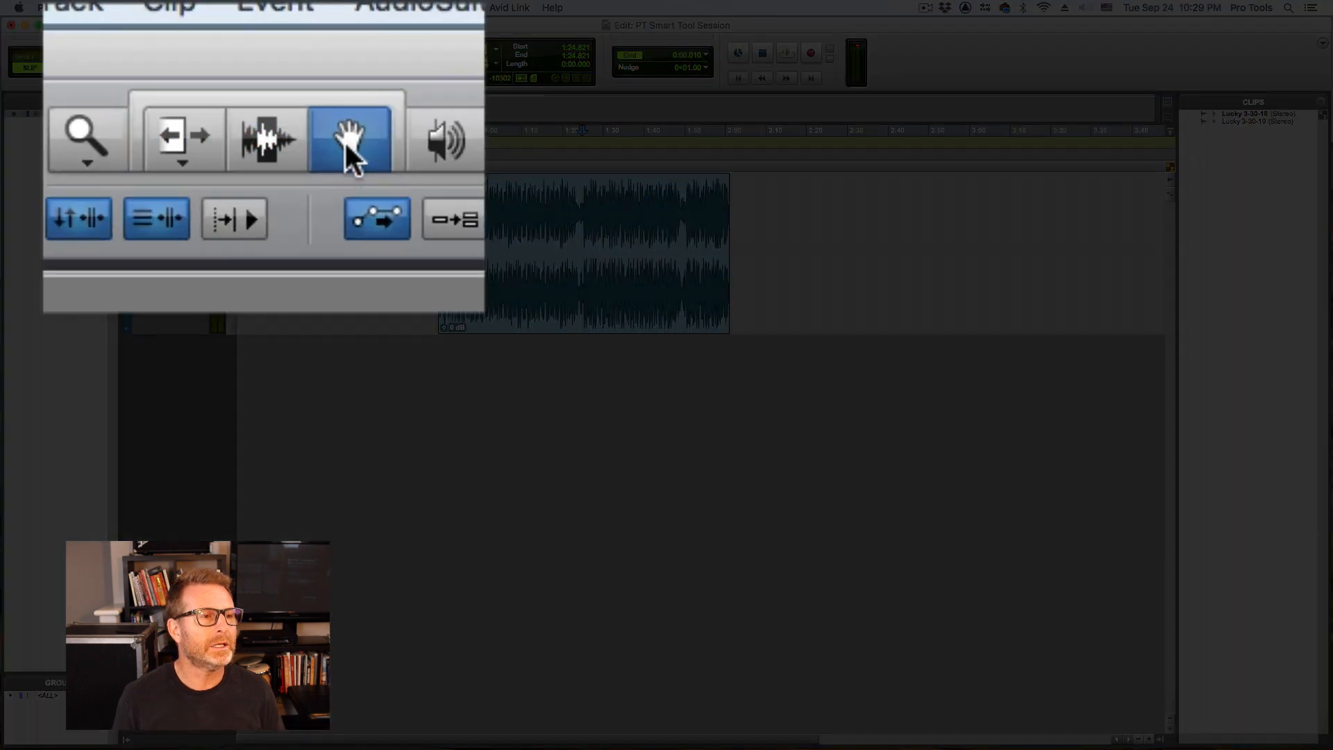
Step: Switch to the Grabber so the trimmed Lucky 3-30-19 clip can be dragged to about 0:58
left_click(350, 140)
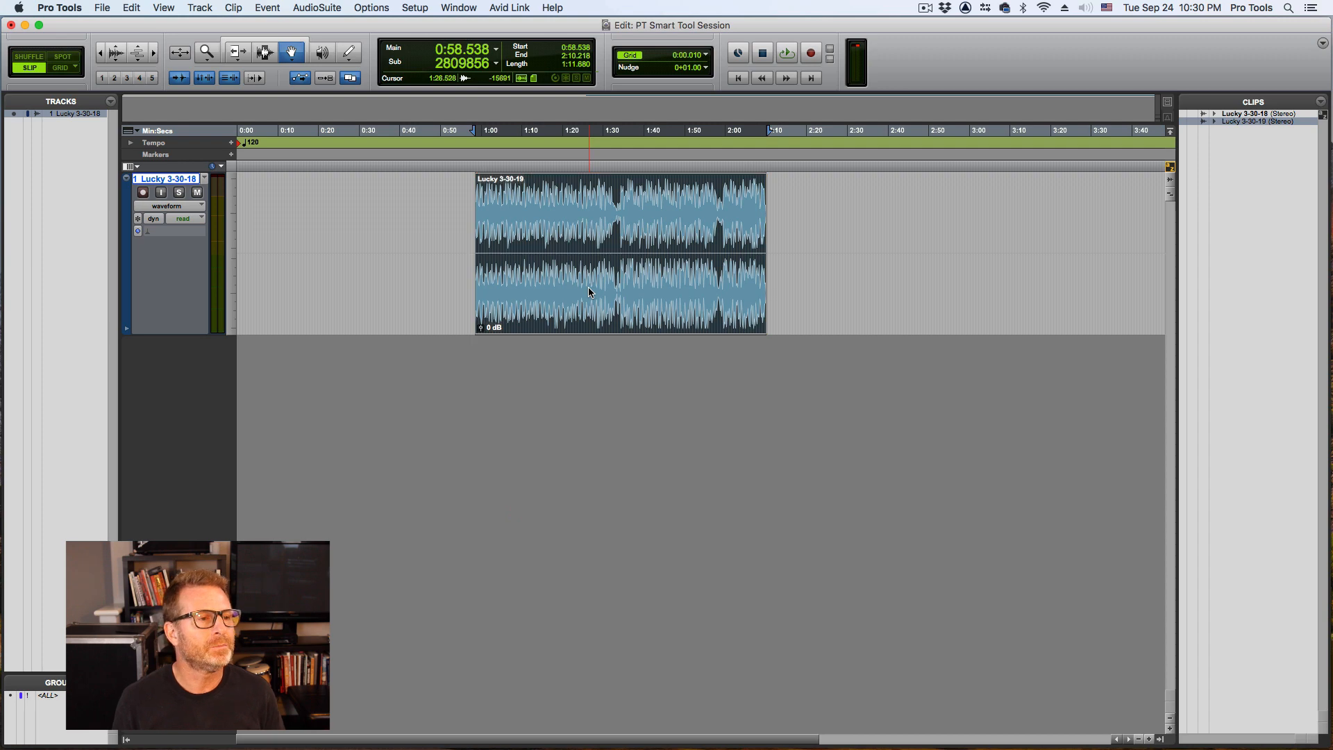
left_click(236, 53)
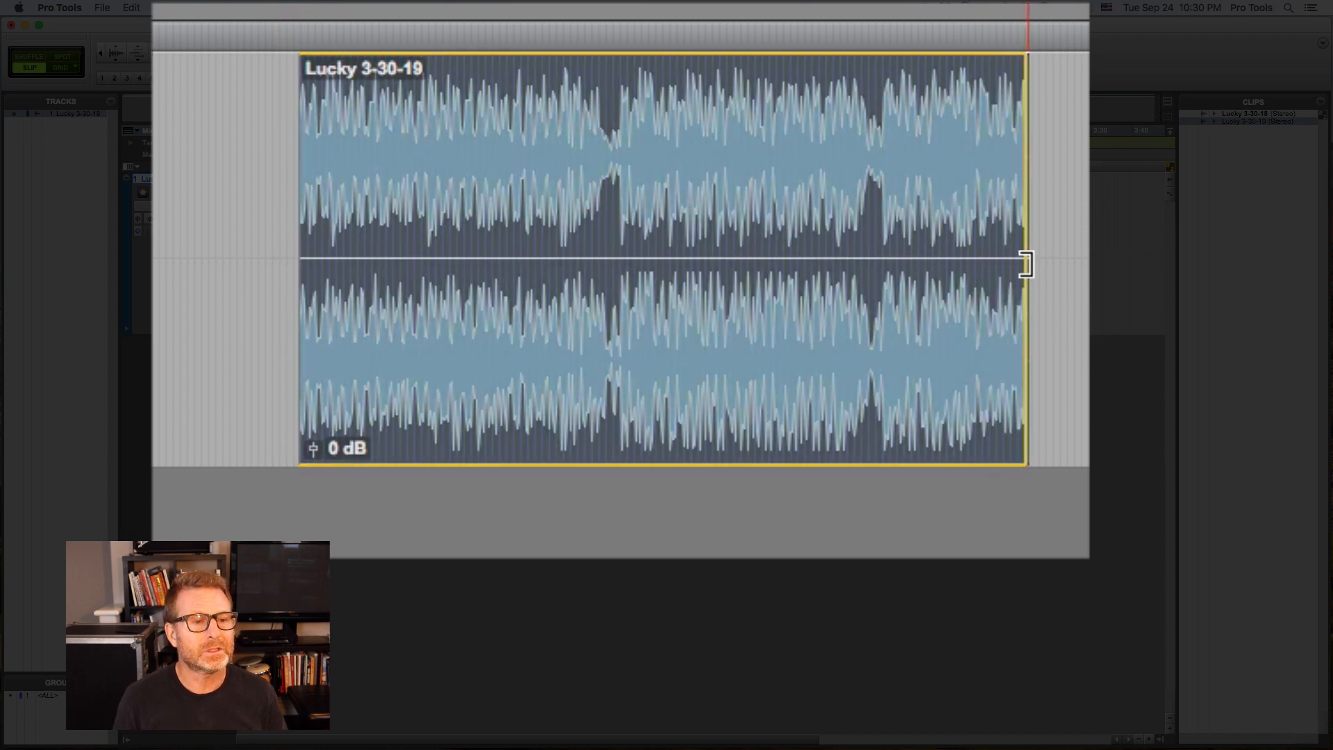
Step: Trim the Lucky 3-30-19 clip's end shorter and fade out its final portion with the Smart Tool
left_click_drag(1026, 264, 1003, 271)
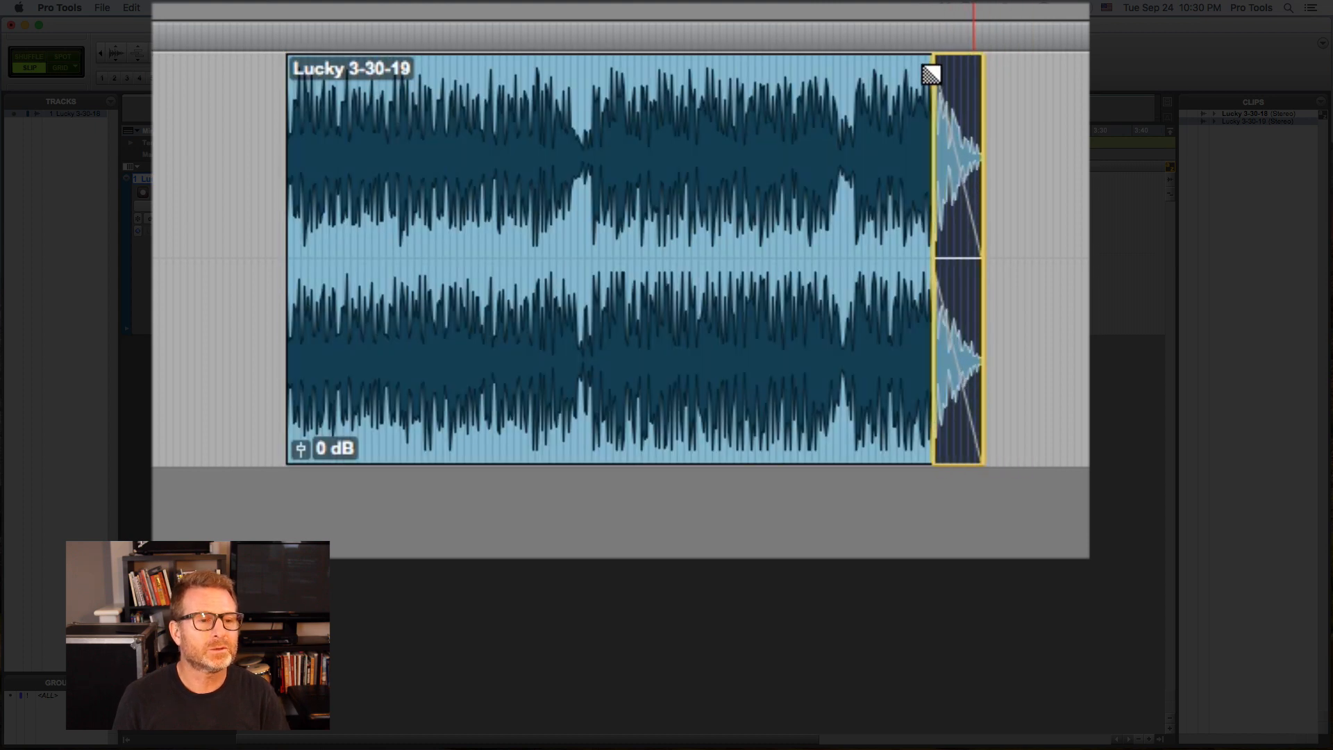
left_click_drag(931, 72, 897, 84)
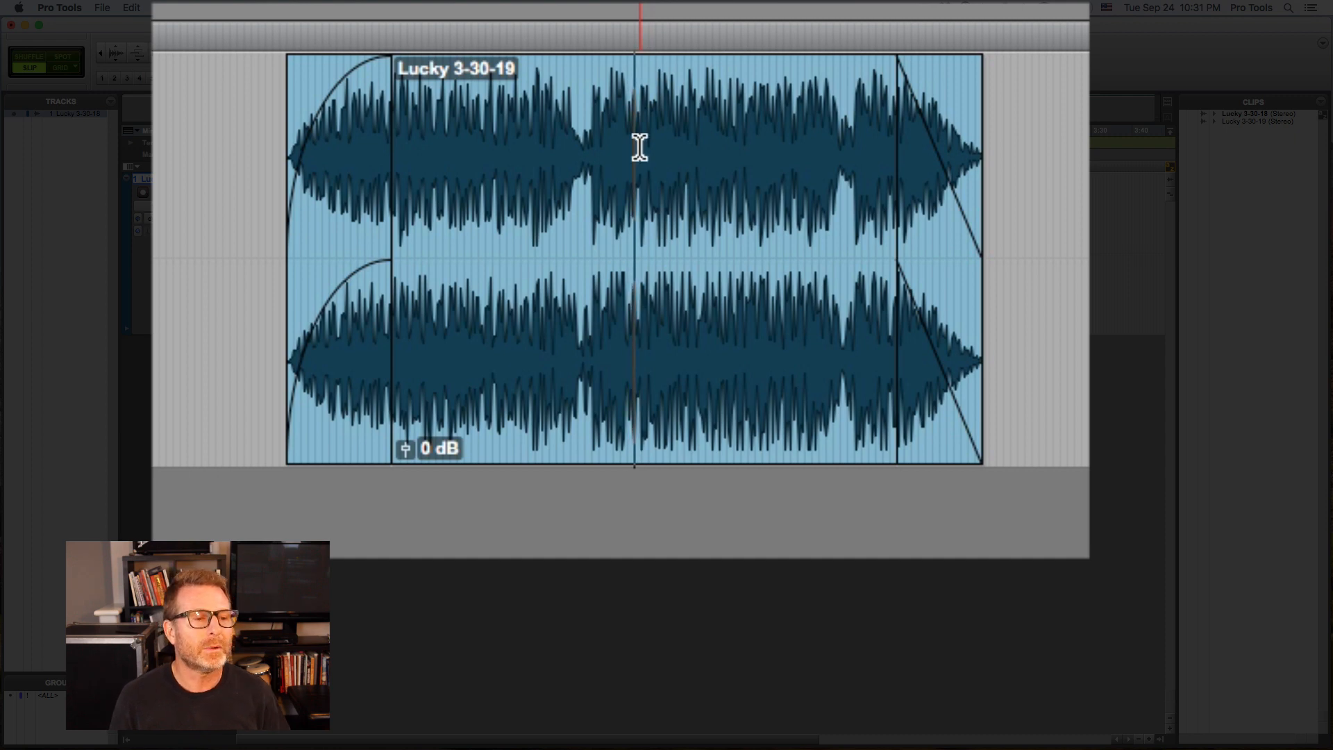
mouse_move(658, 189)
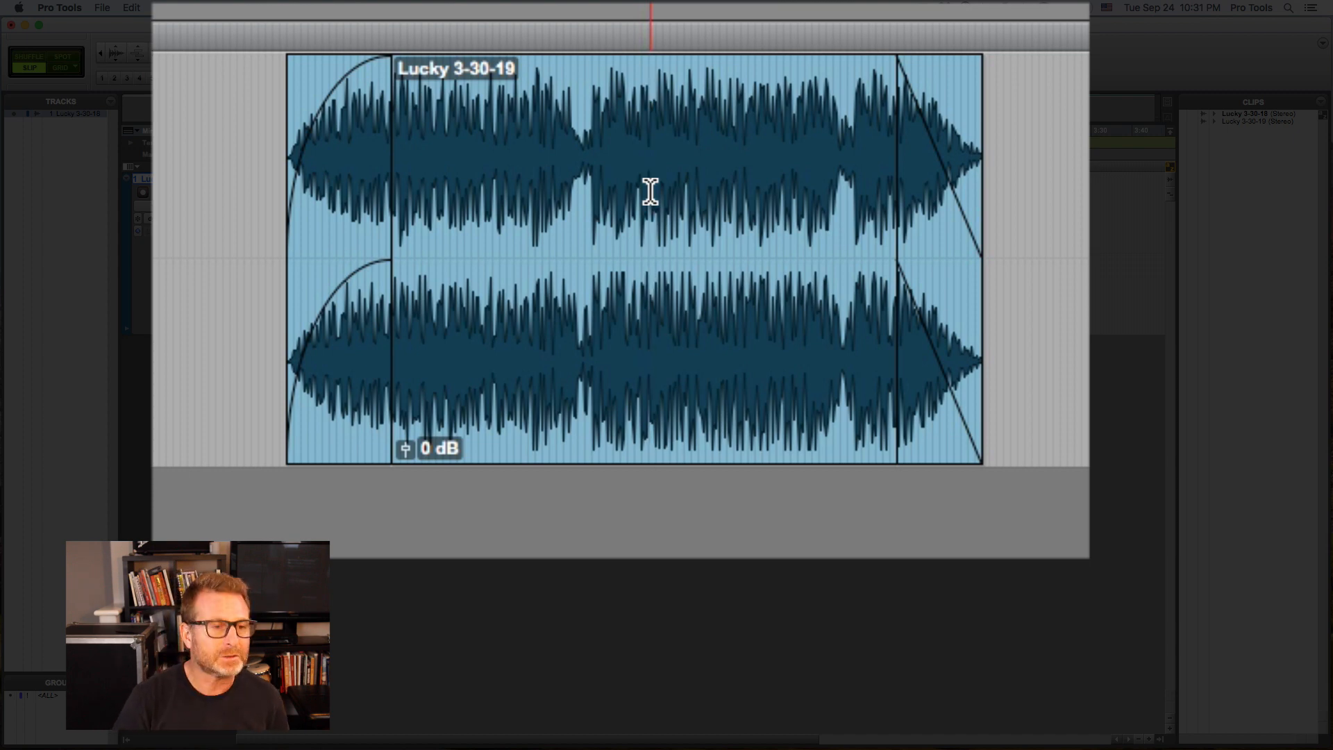
Step: Place the edit point near the middle of the Lucky 3-30-19 clip for splitting
left_click(650, 191)
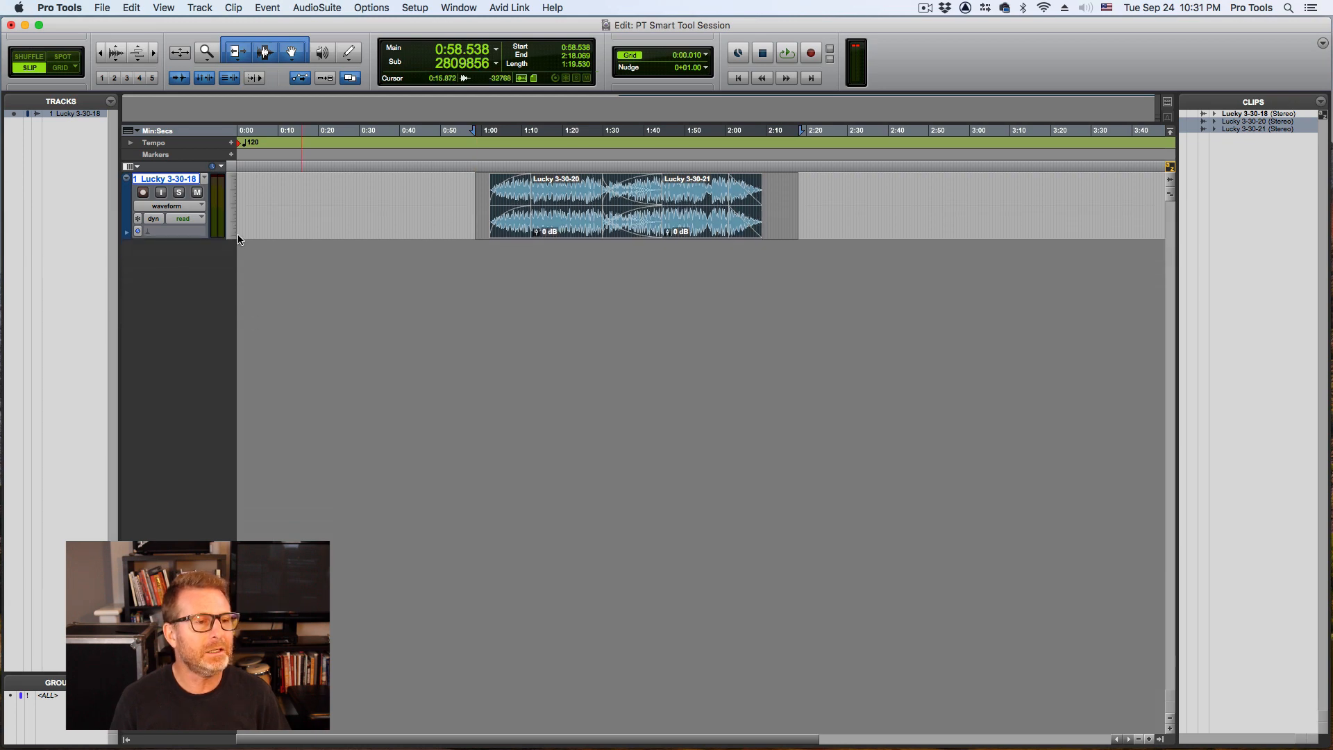
Step: Set the timeline position on the ruler after the split clips are crossfaded
left_click(457, 143)
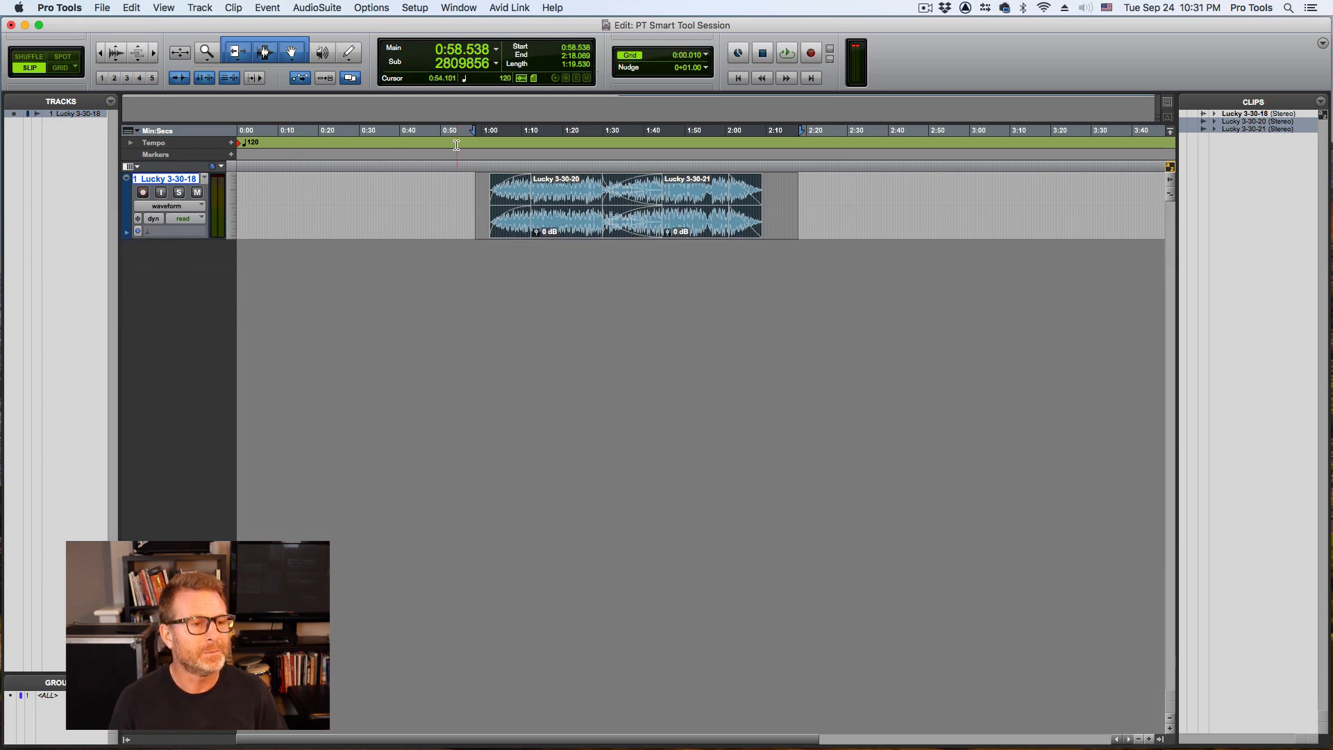